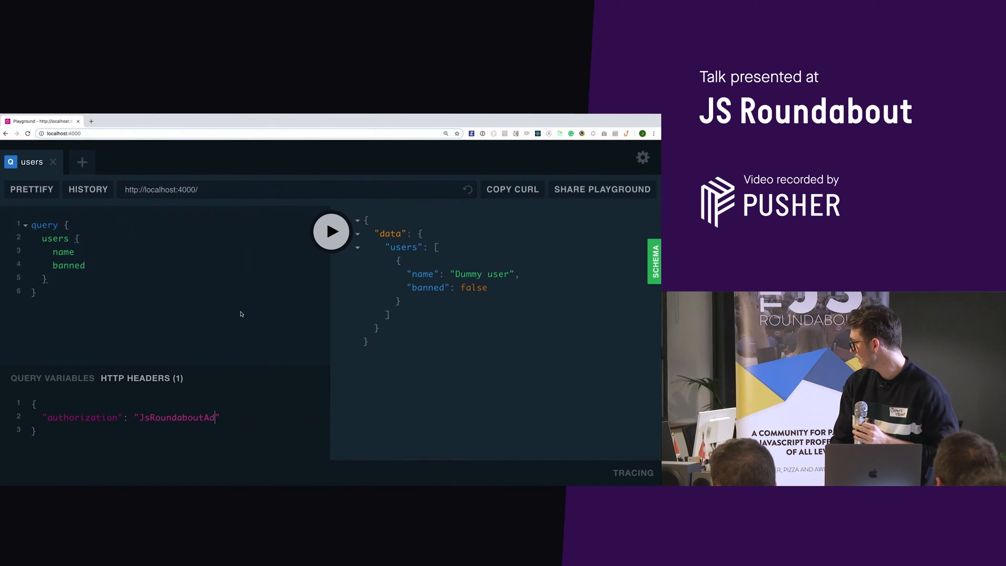
Trim the Playground authorization header to 'JsRoundabout' and rerun the users query
key(Backspace)
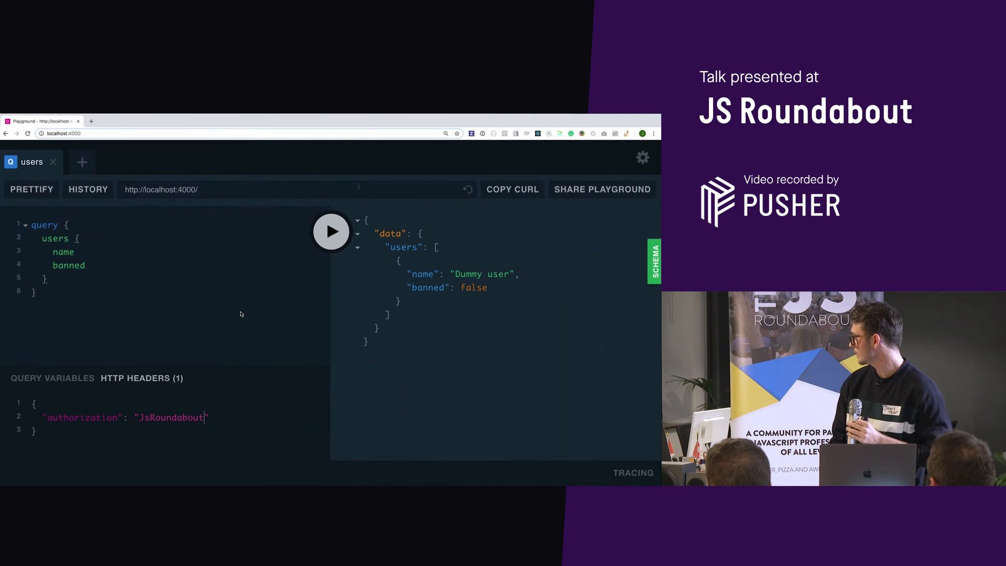
click(331, 231)
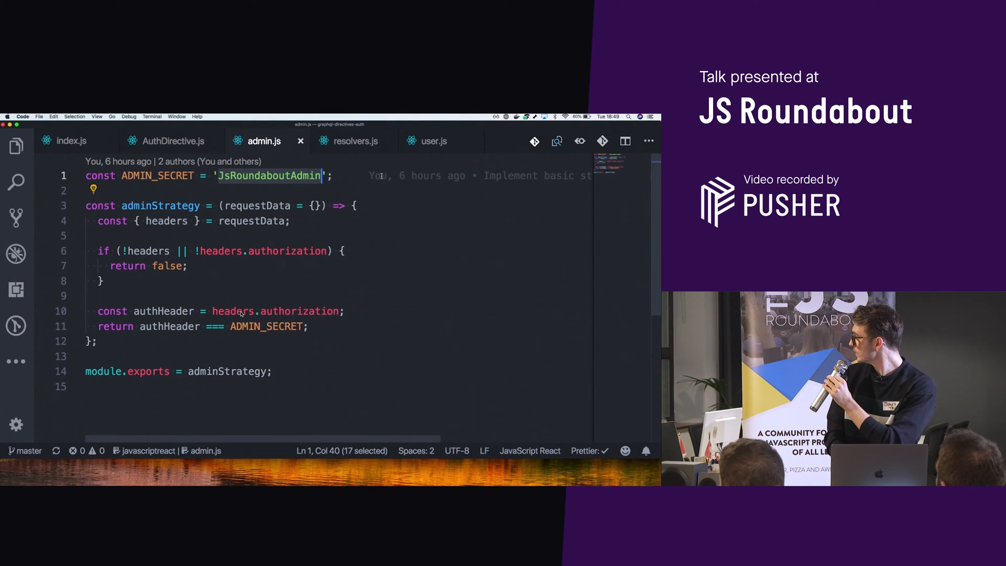
click(355, 141)
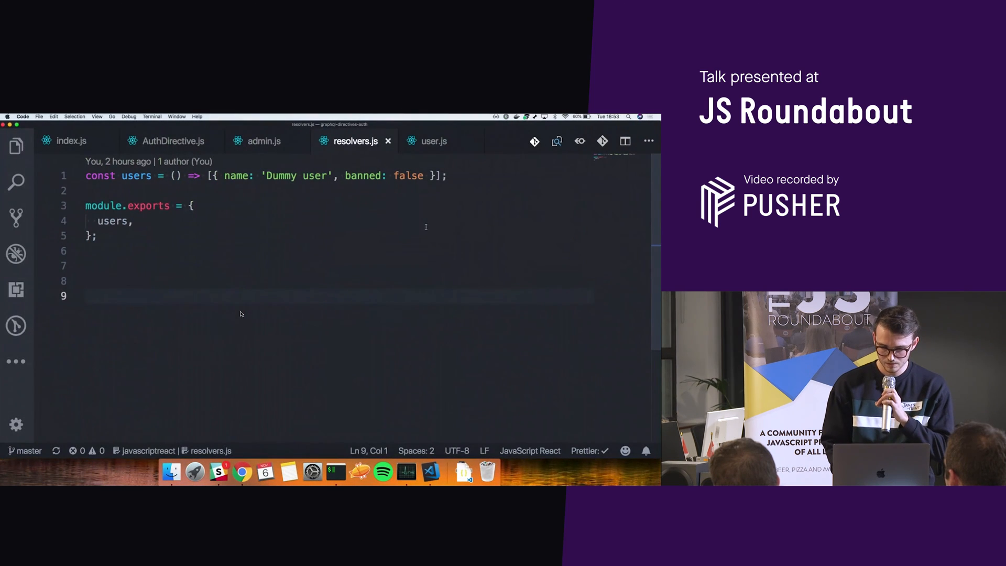
click(68, 140)
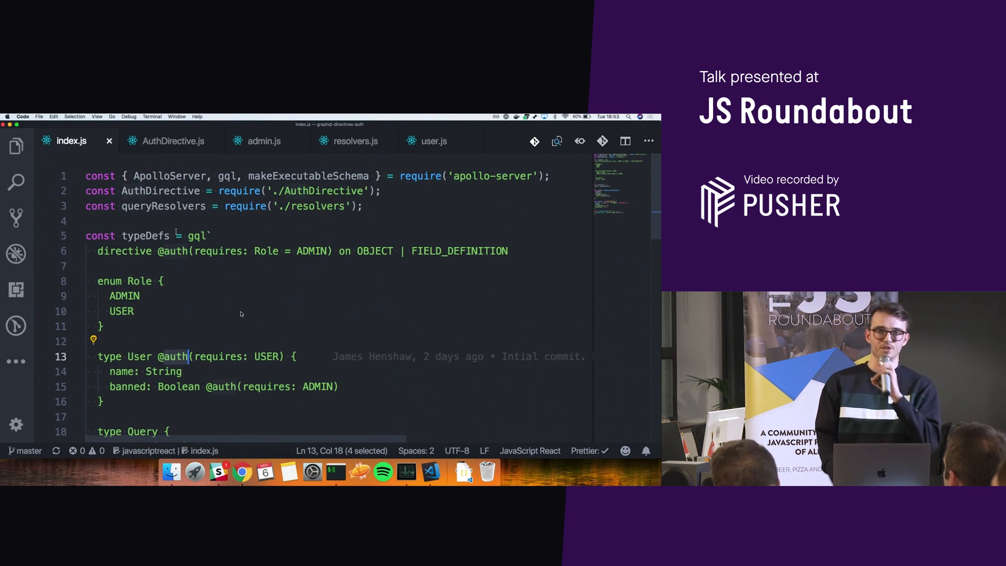
scroll(down, 3)
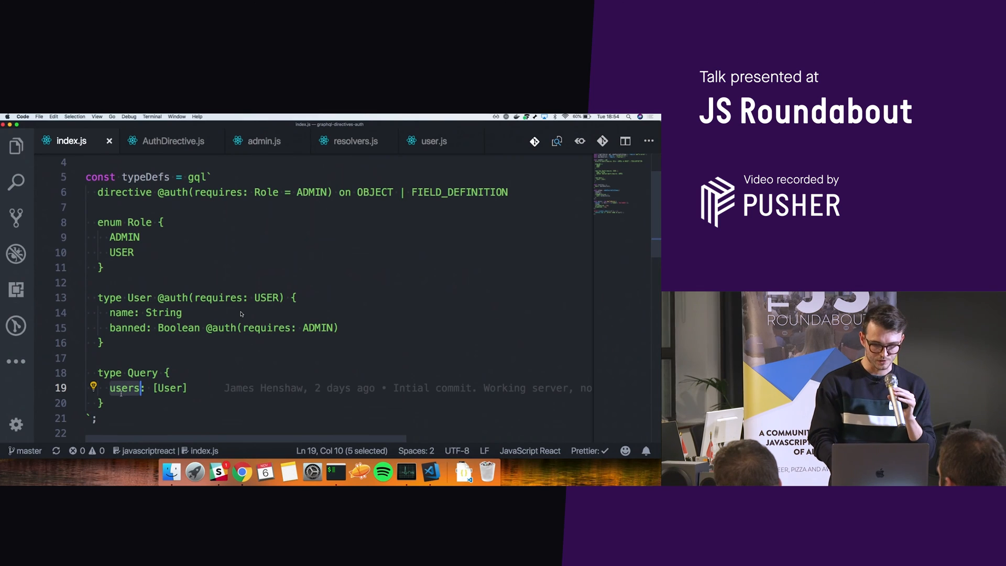
scroll(down, 3)
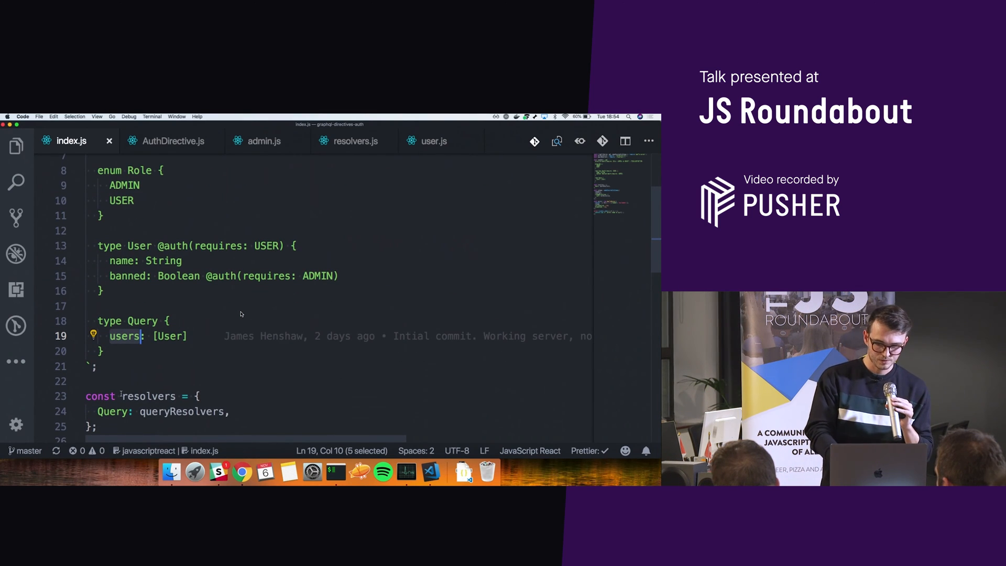
scroll(down, 3)
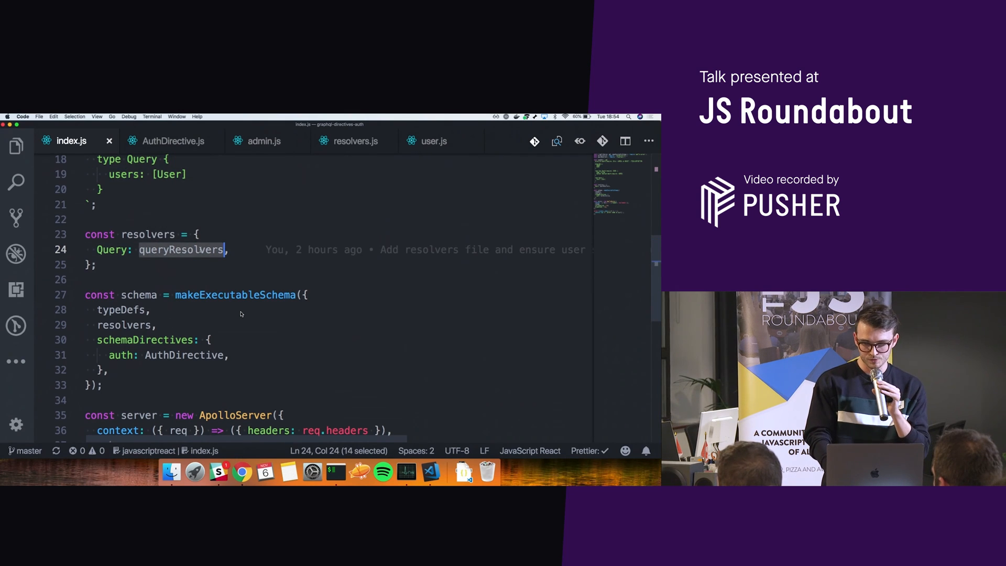
Move from index.js to AuthDirective.js, highlight ensureFieldsWrapped, and reach the Object.keys(fields) loop
click(353, 141)
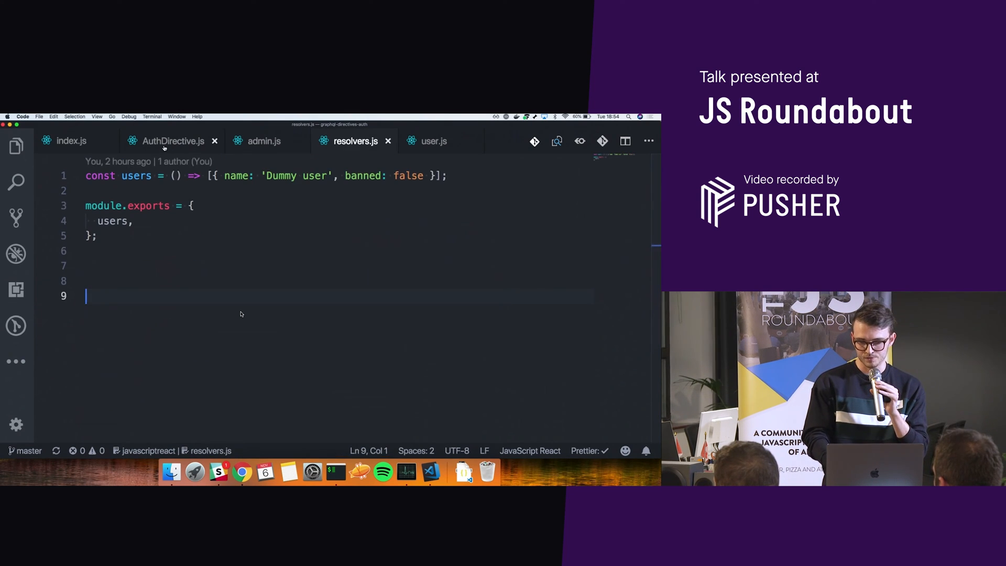
click(172, 141)
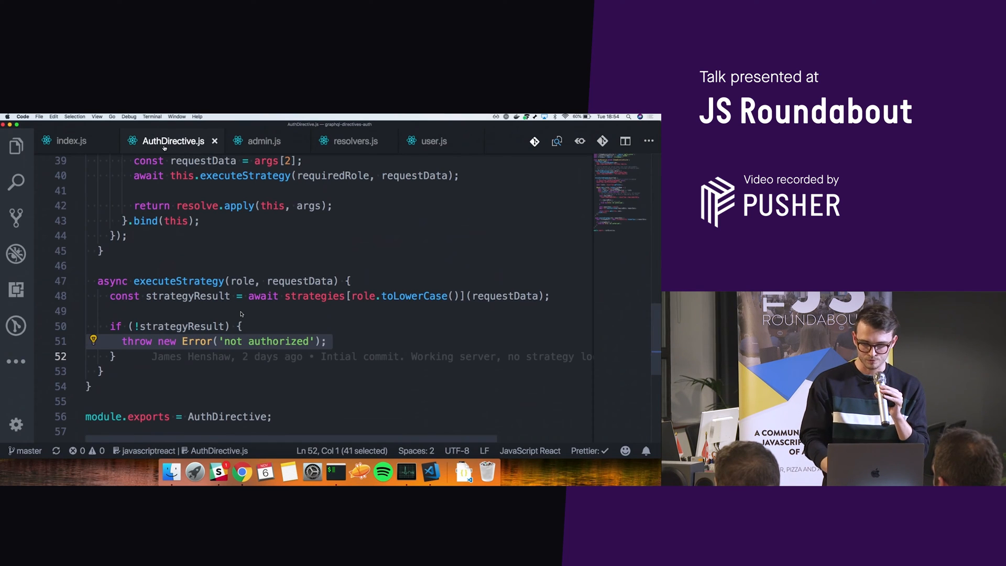
click(71, 140)
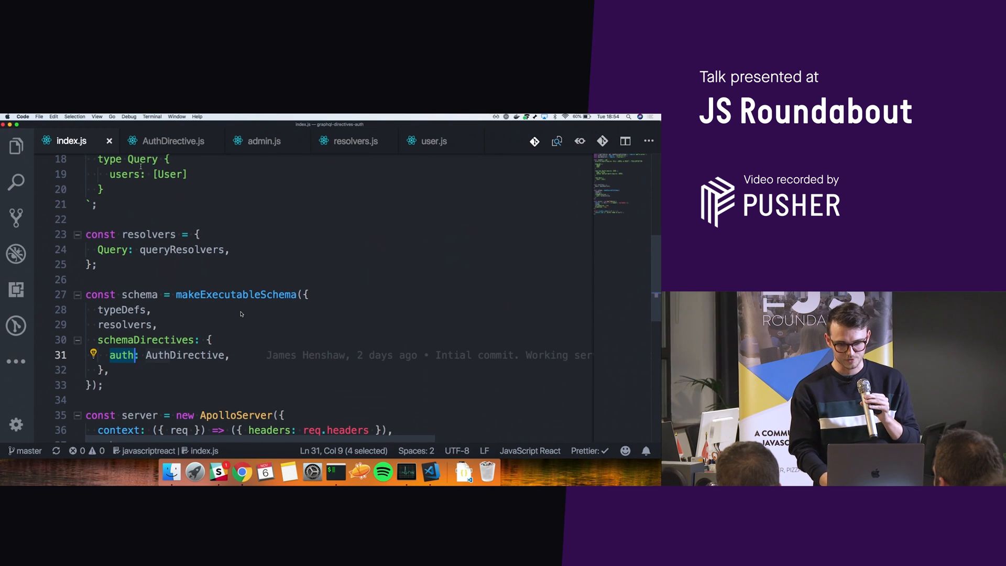
click(173, 140)
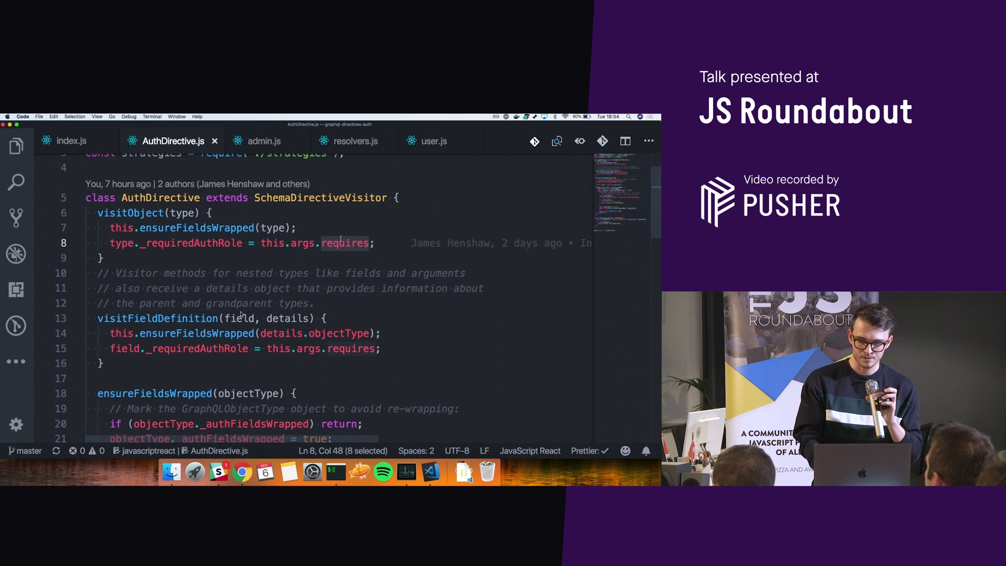
double_click(197, 228)
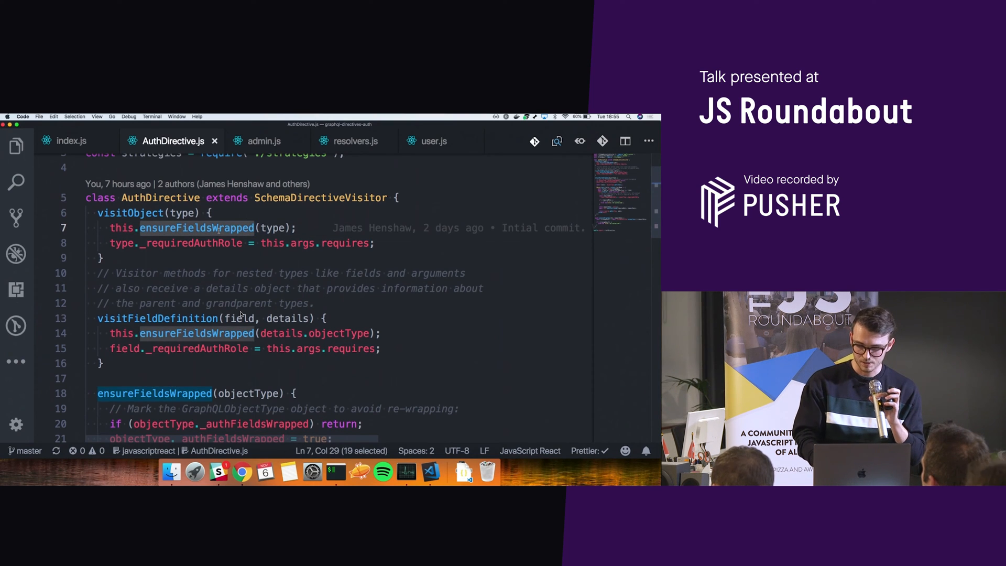
scroll(down, 3)
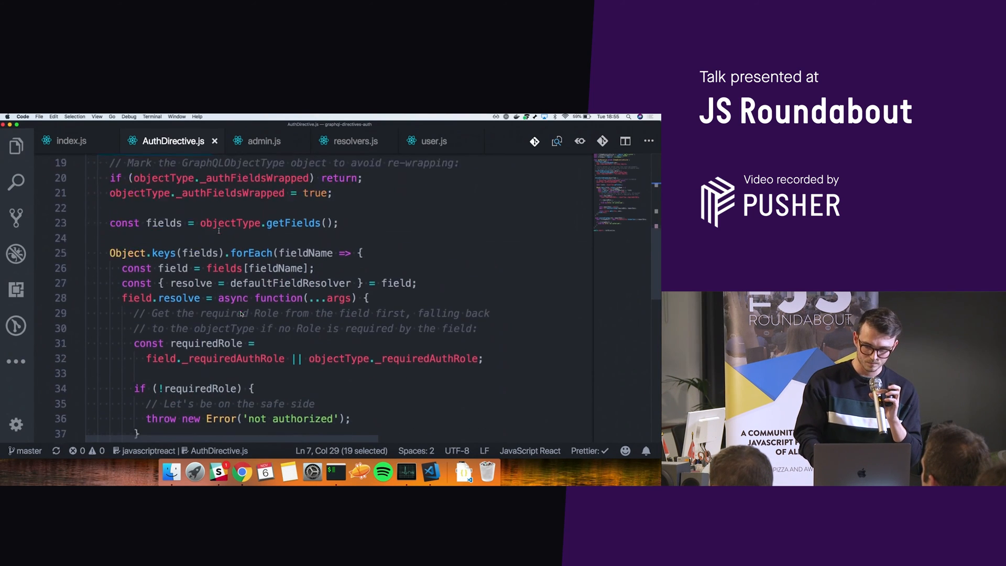
Highlight the executeStrategy call on line 40 and reach its async definition at line 47
scroll(down, 3)
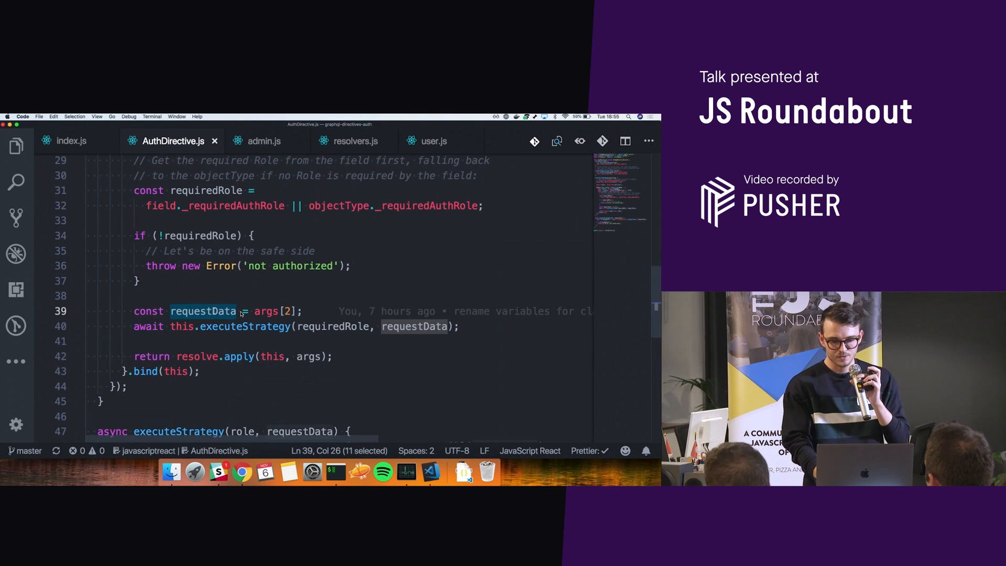
double_click(245, 327)
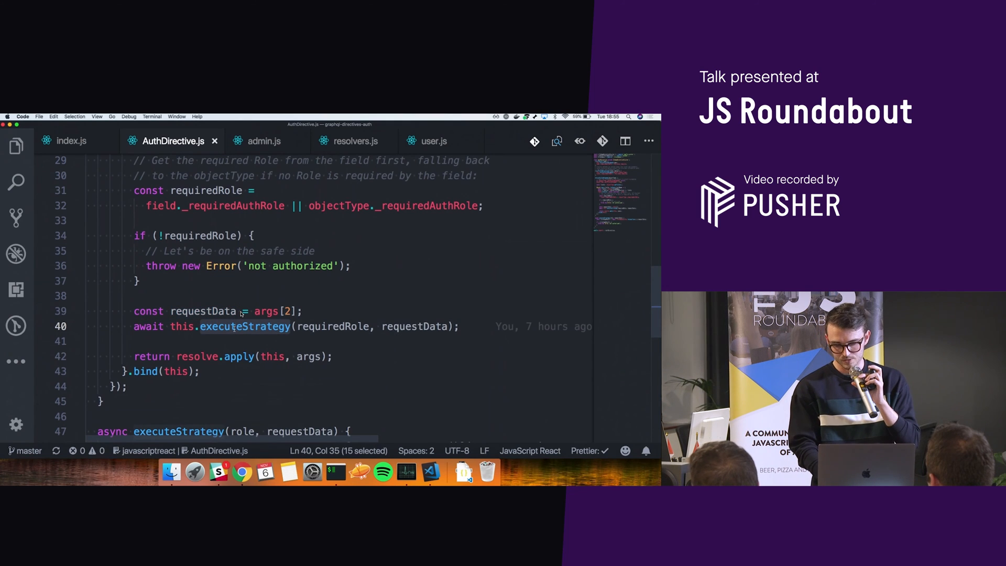
scroll(down, 3)
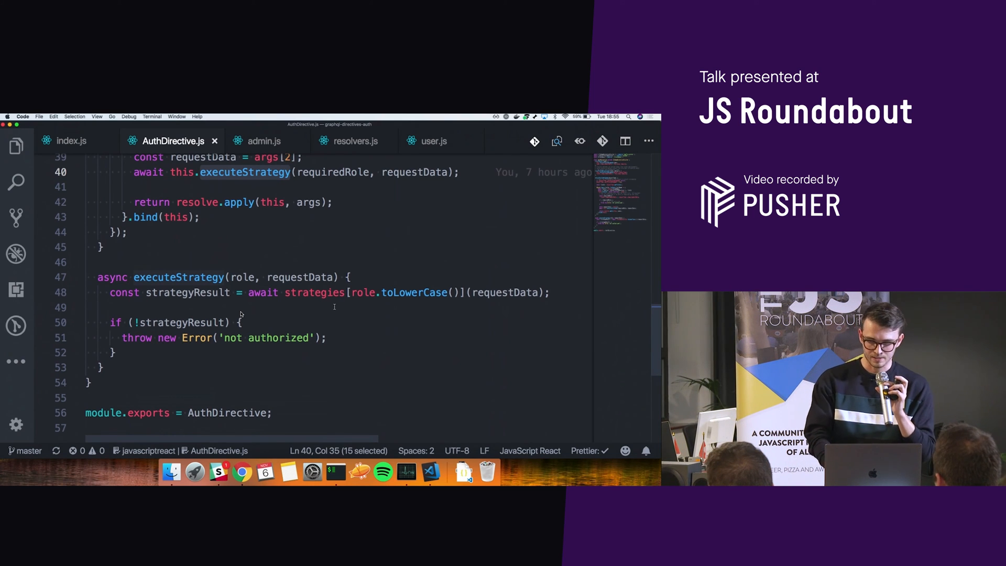
click(264, 140)
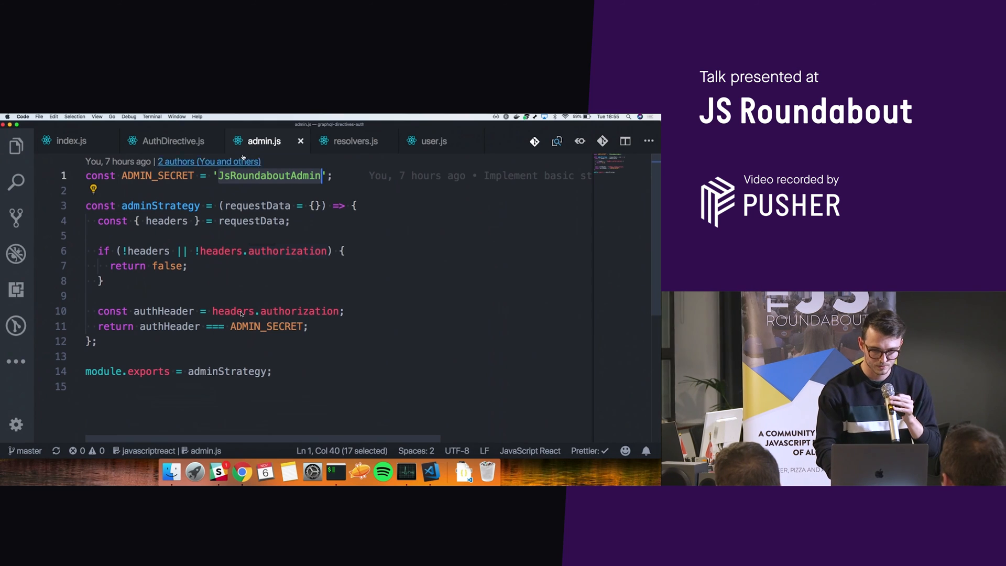
click(173, 141)
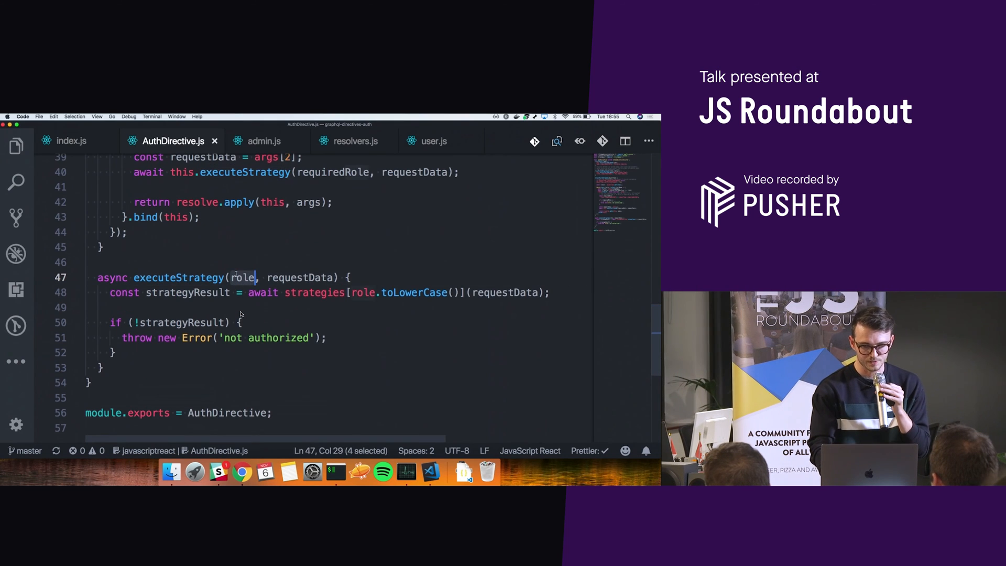
click(264, 141)
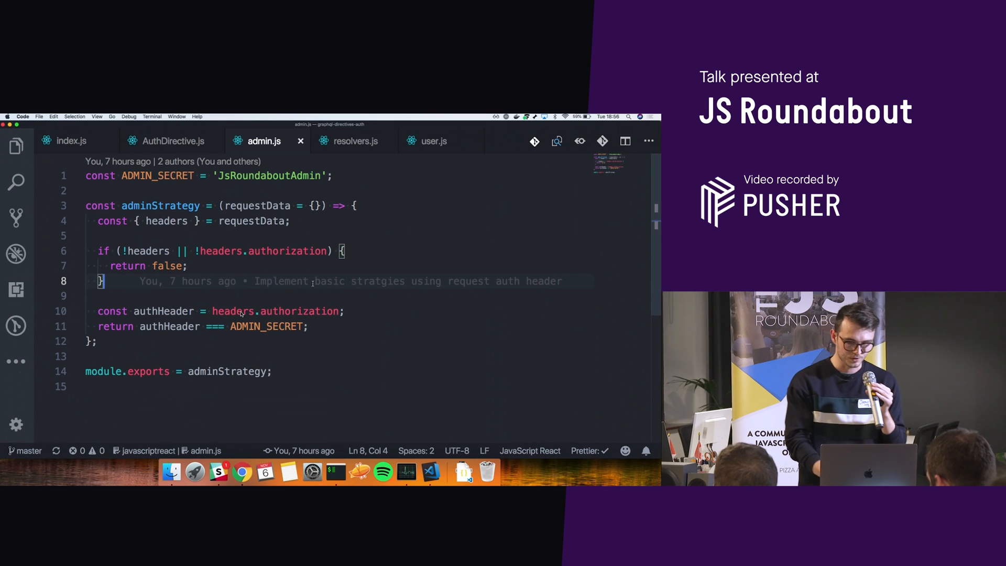
click(173, 140)
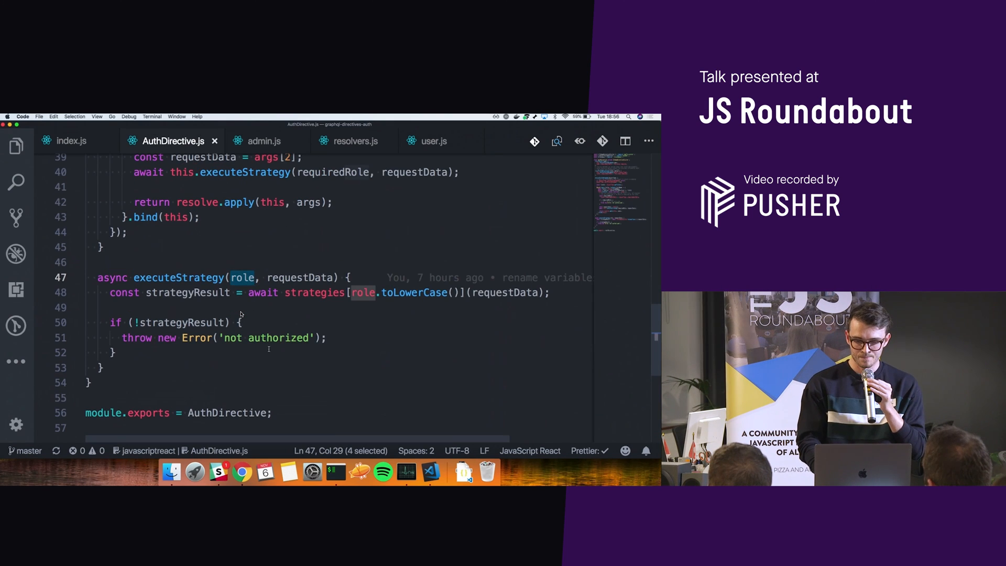